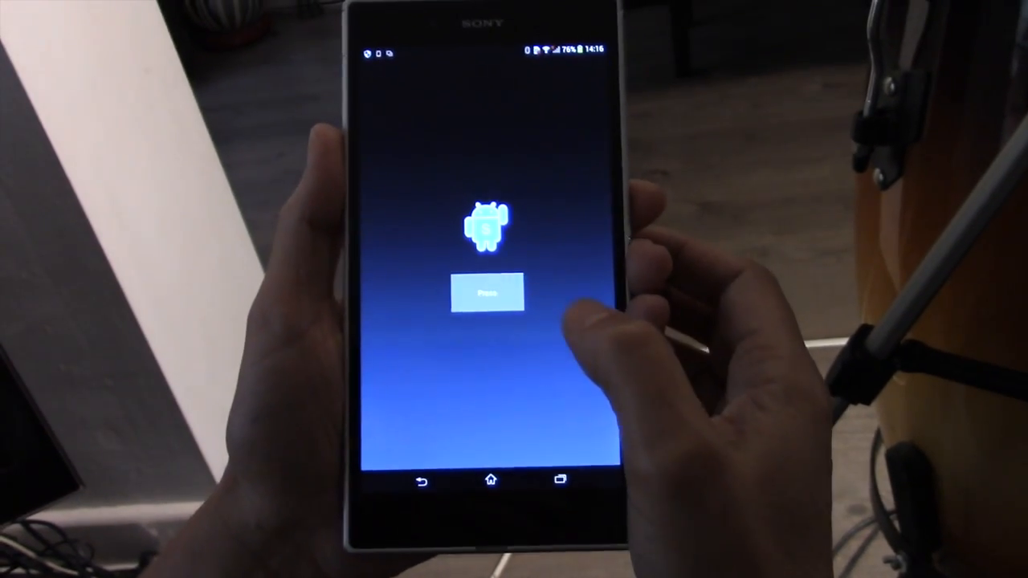
Close the running Hello World sample and return to the app list
click(485, 292)
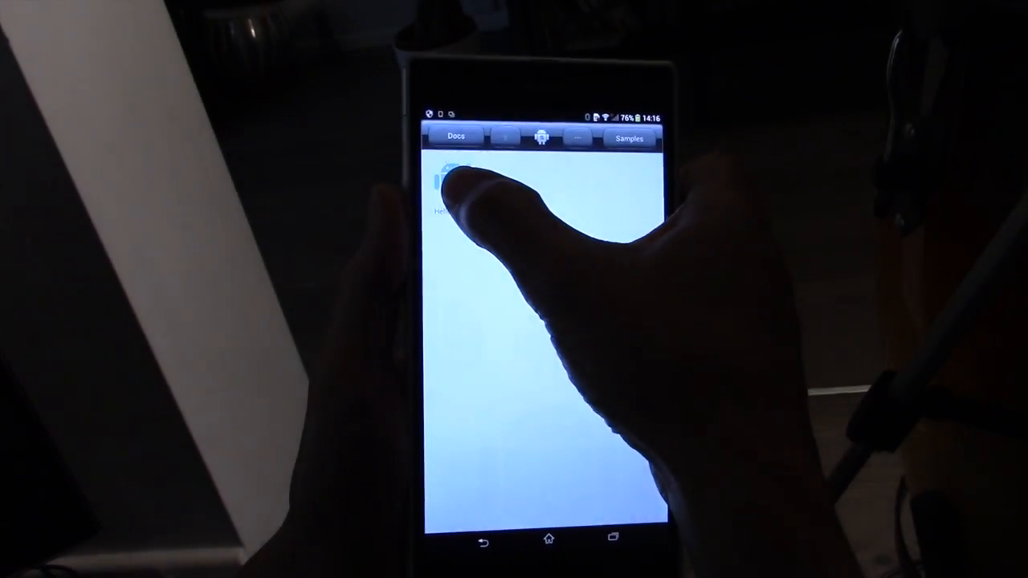
Edit Hello World's code via its Actions menu and run it from the editor
click(444, 173)
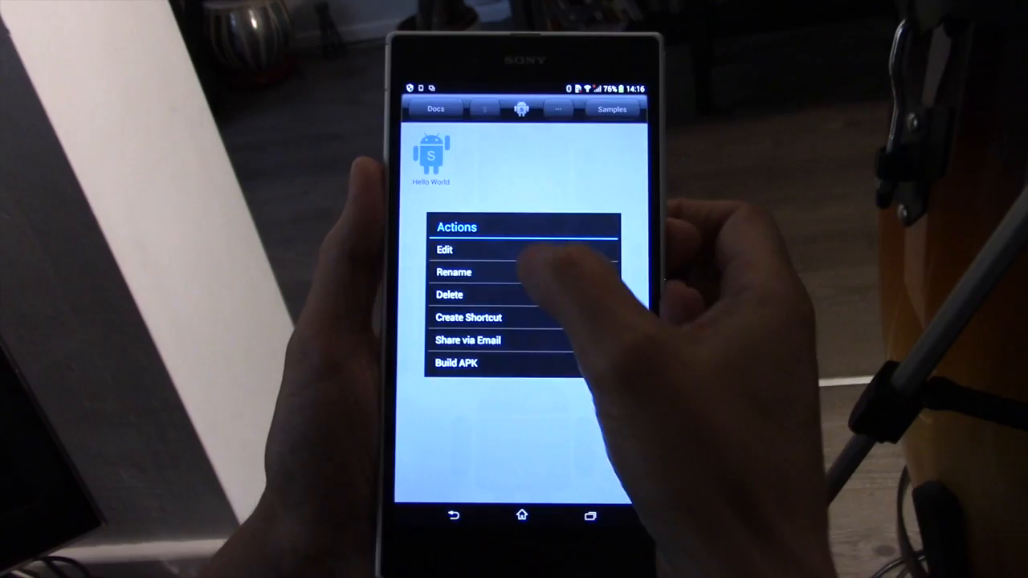
click(444, 249)
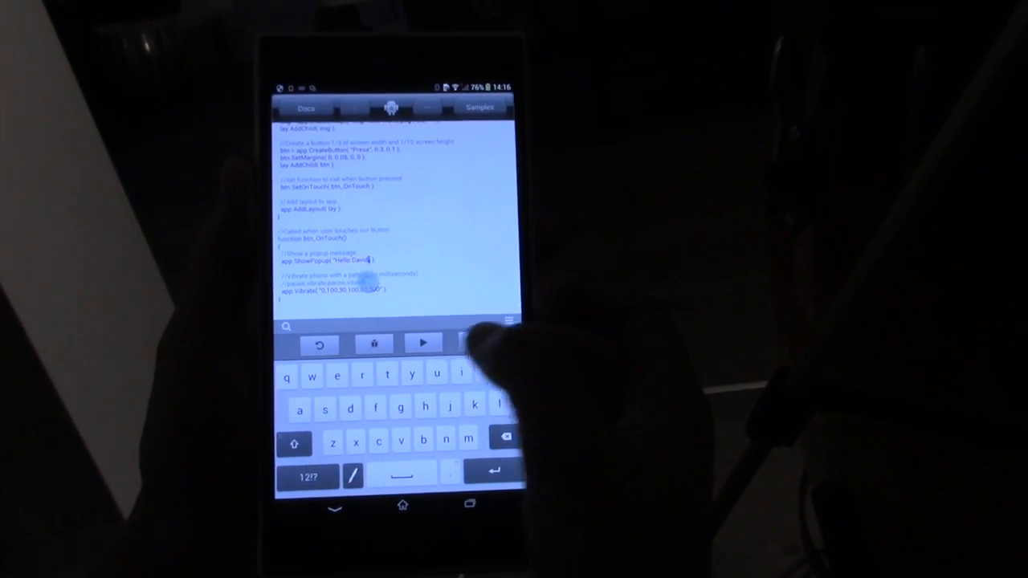
click(422, 344)
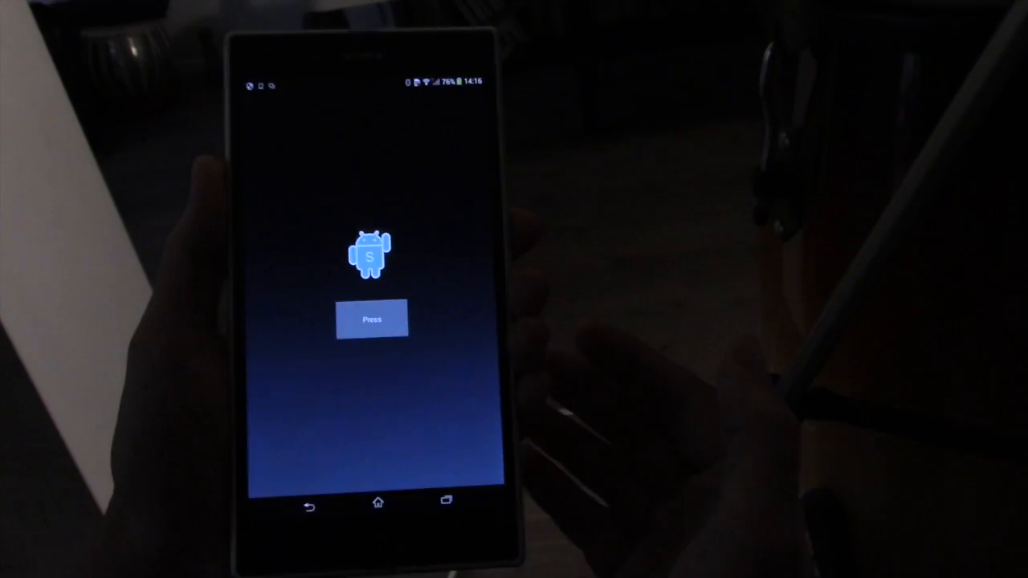
Press the app's button for the Hello David popup, then re-run it in debug mode
click(372, 318)
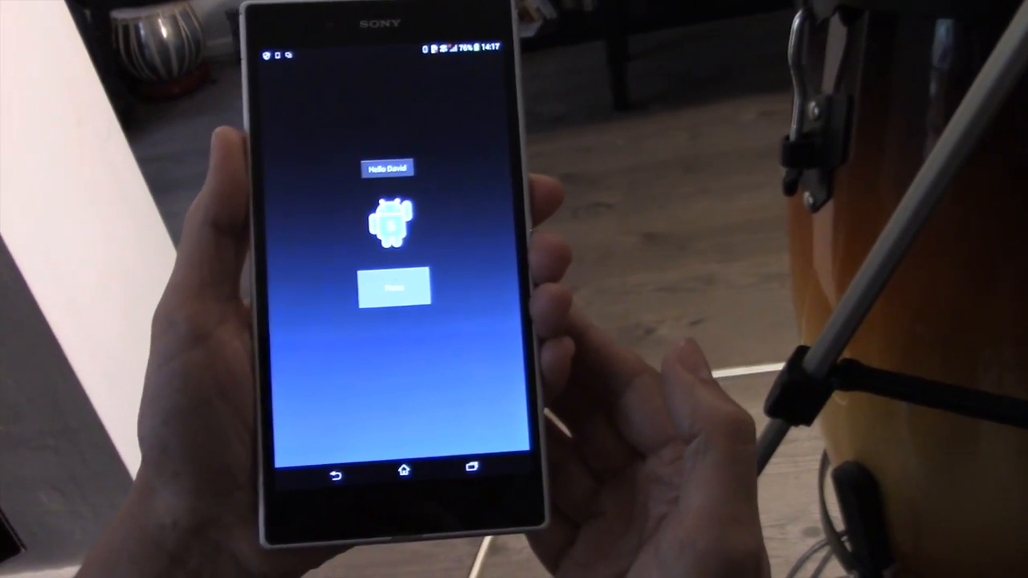
click(395, 287)
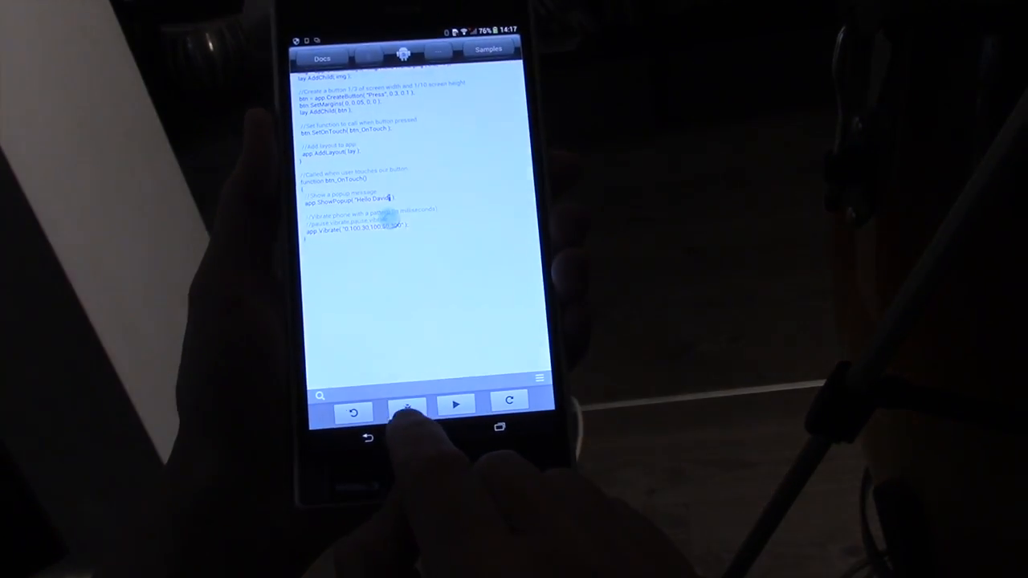
click(455, 405)
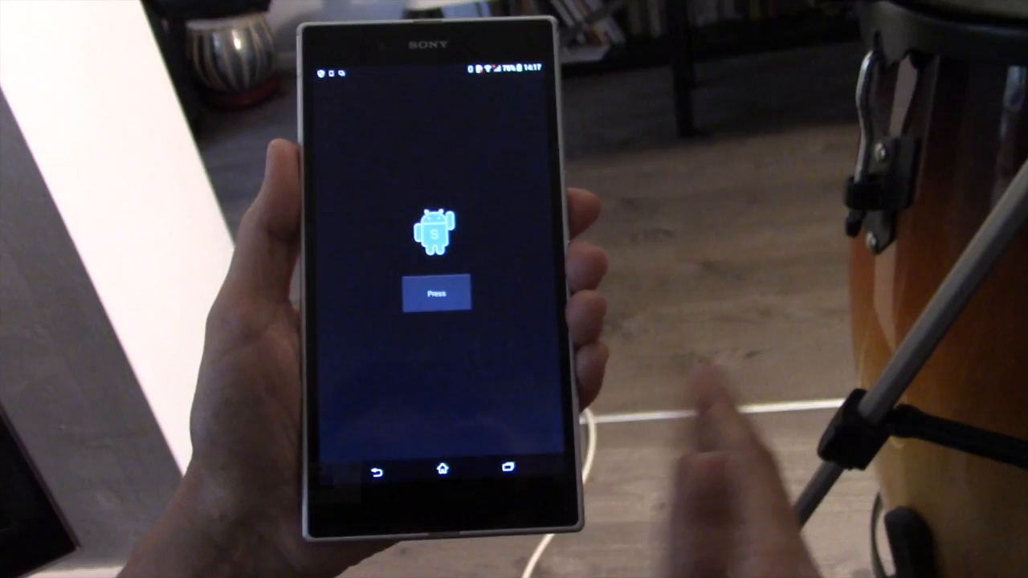
Press the button three times to log the calls, then leave the code editor
click(437, 302)
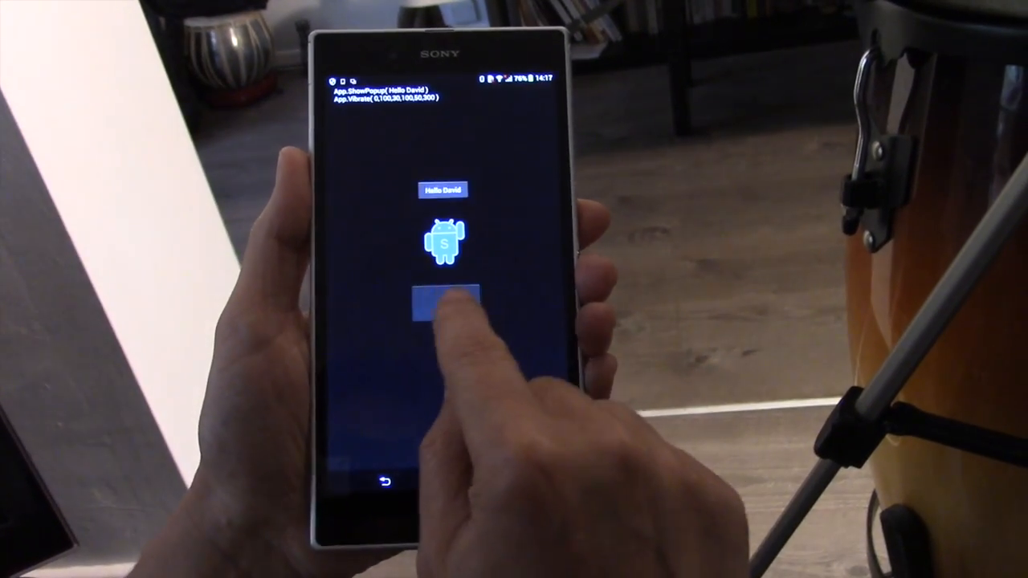
click(446, 308)
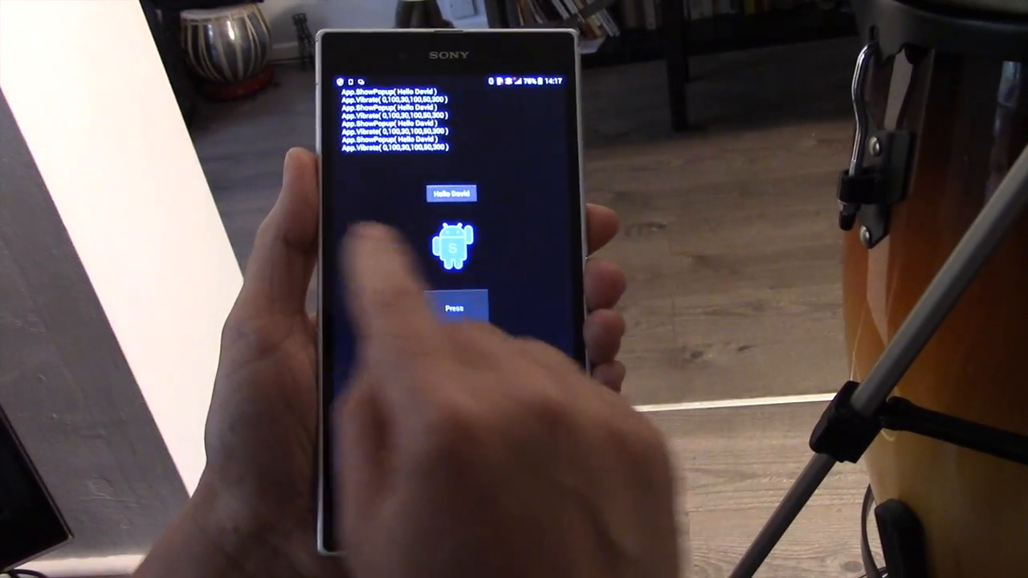
click(457, 309)
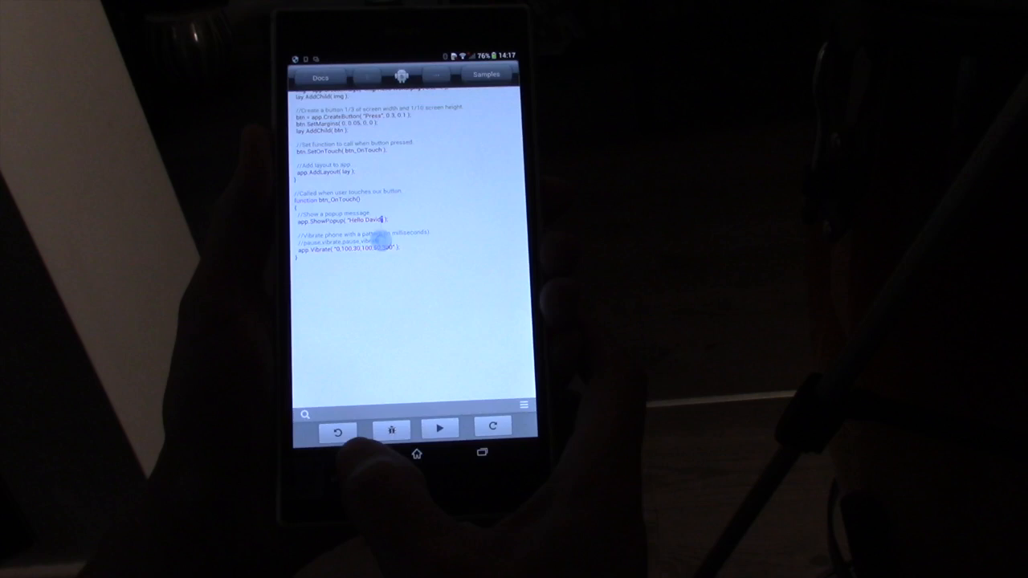
click(439, 428)
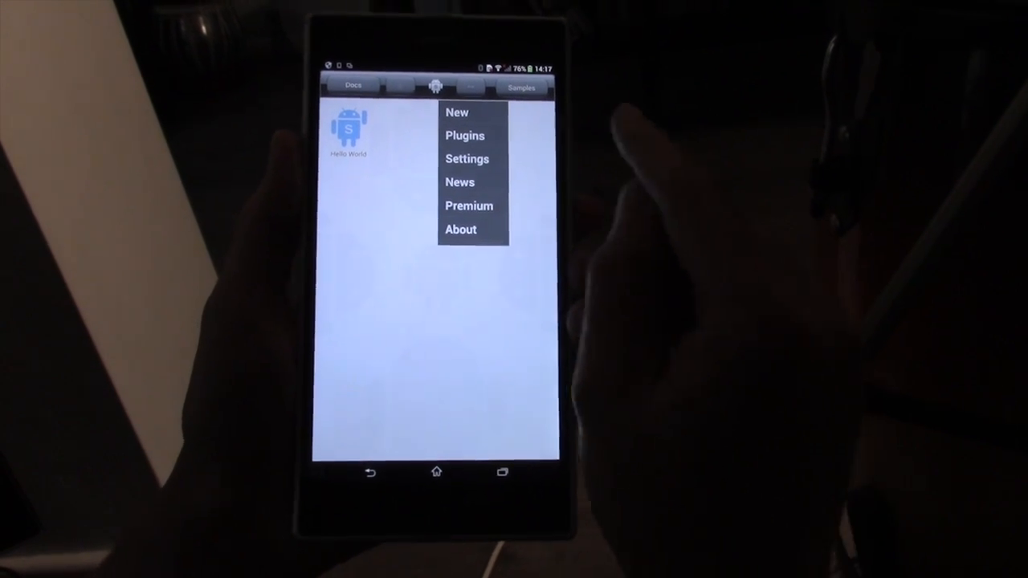
Create a new app with JavaScript as the language and 'My' typed as the name
click(456, 112)
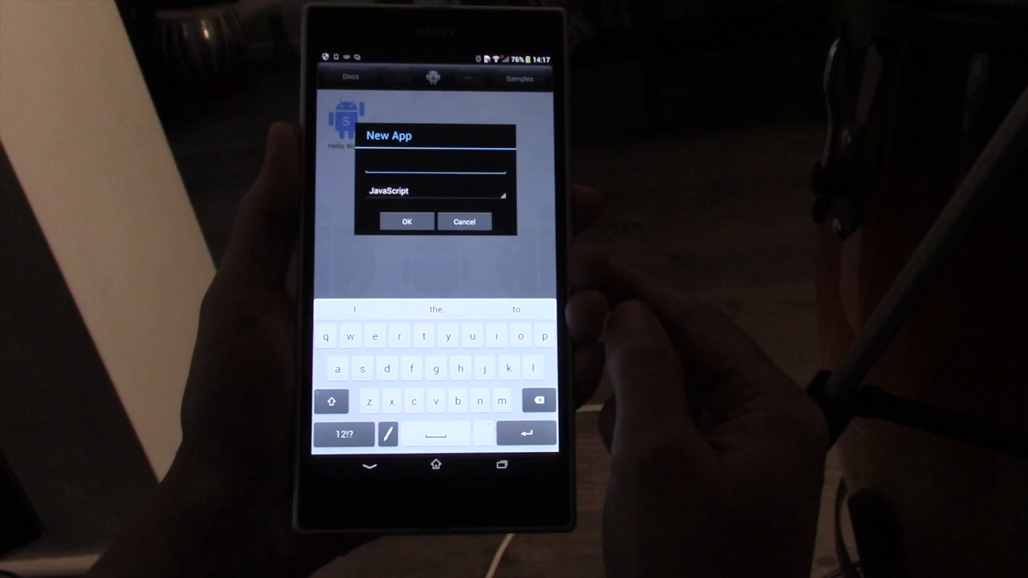
click(437, 191)
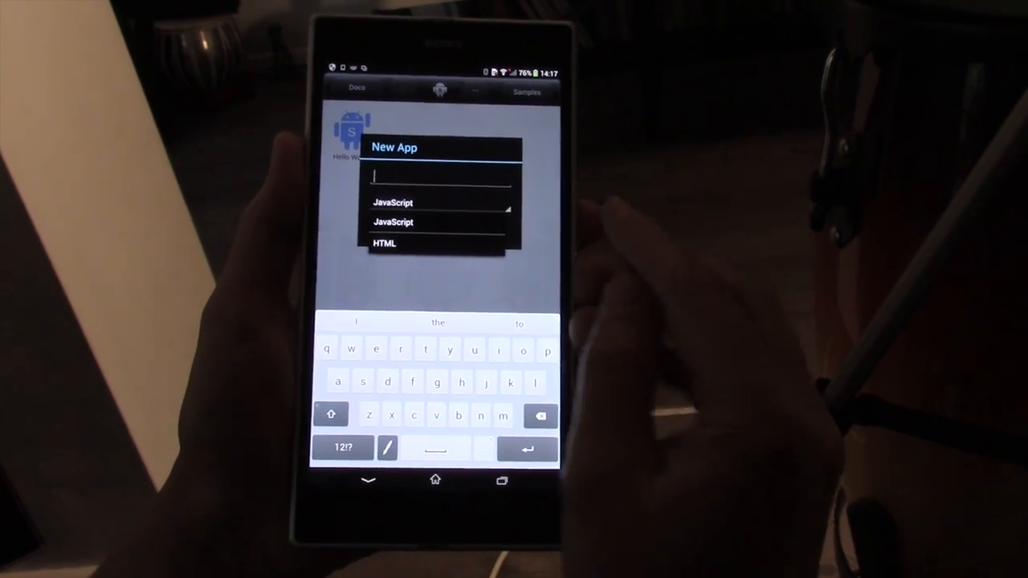
click(384, 243)
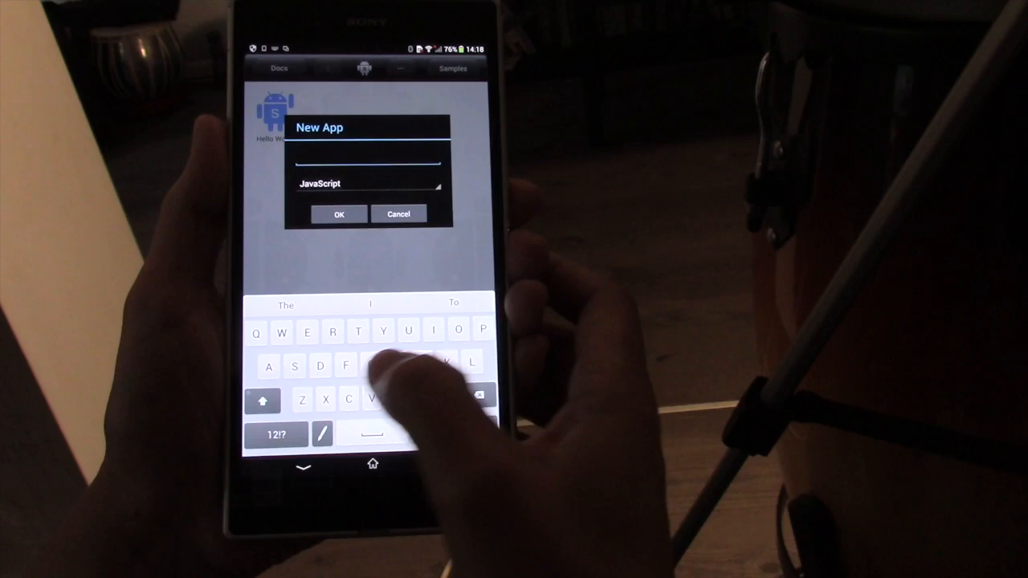
text(MyApp)
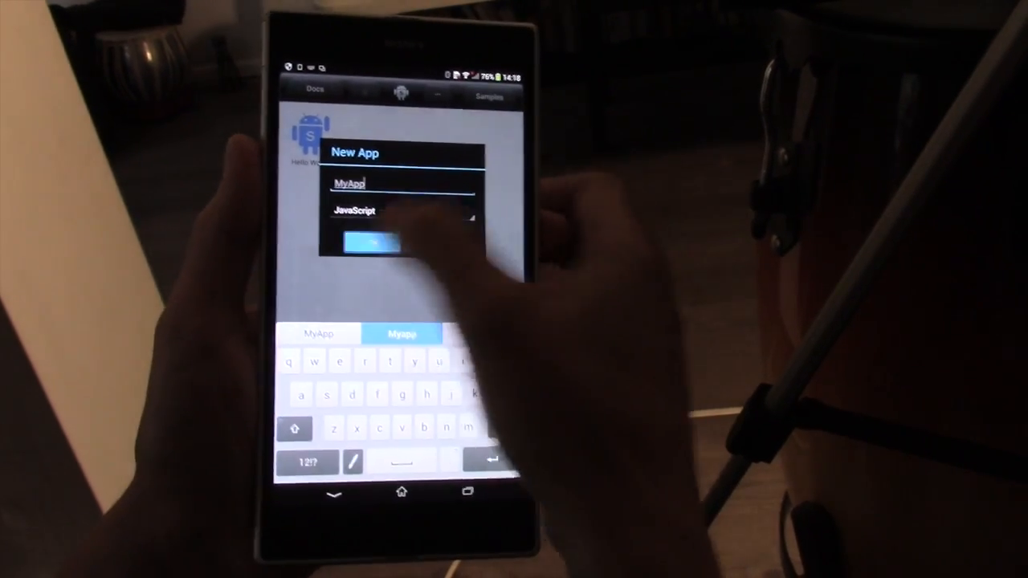
Confirm creating MyApp and add a home-screen shortcut for it
click(371, 245)
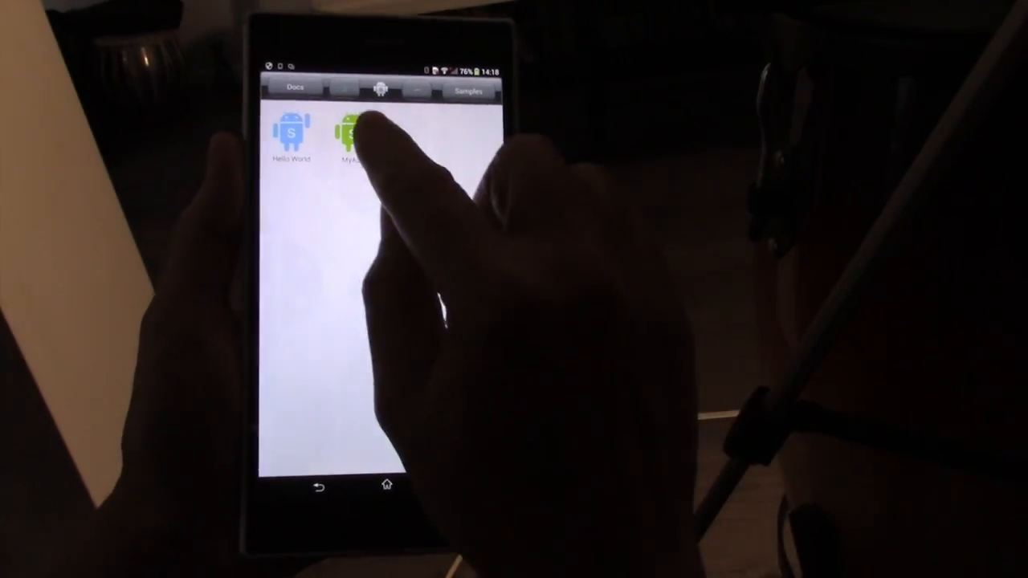
click(354, 132)
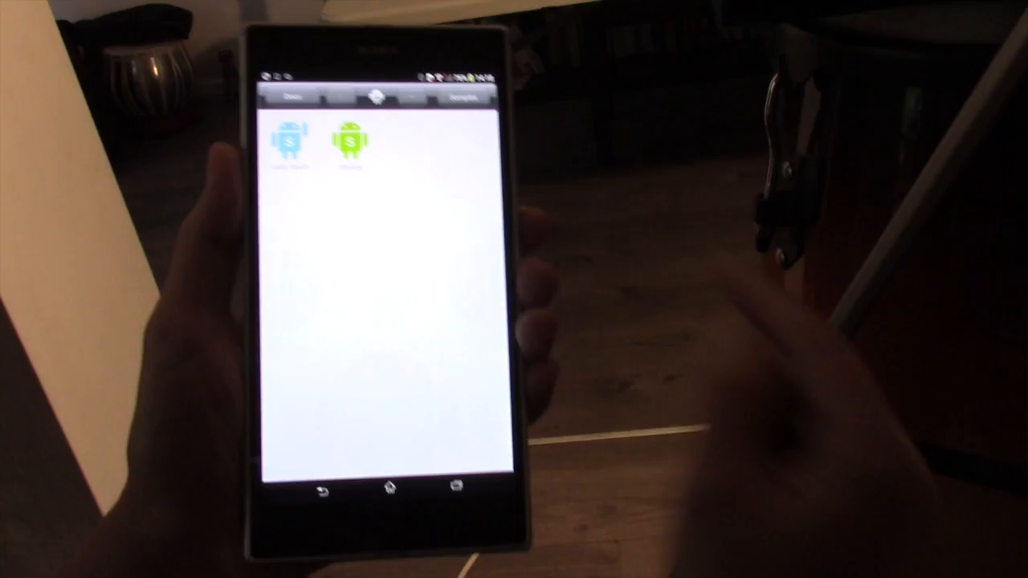
click(305, 141)
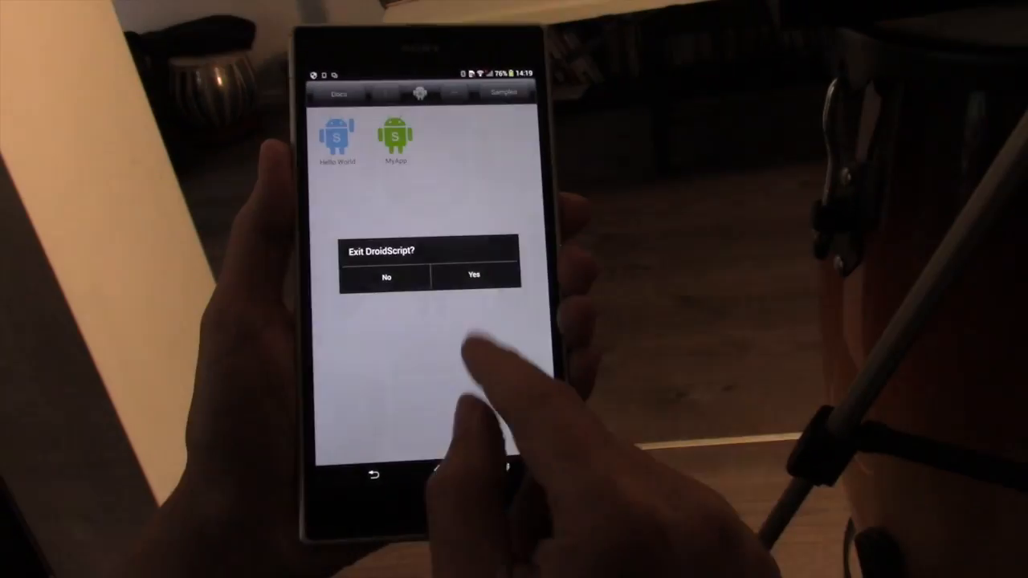
Exit DroidScript, launch MyApp from its home-screen shortcut to show Hello, then close it
click(473, 276)
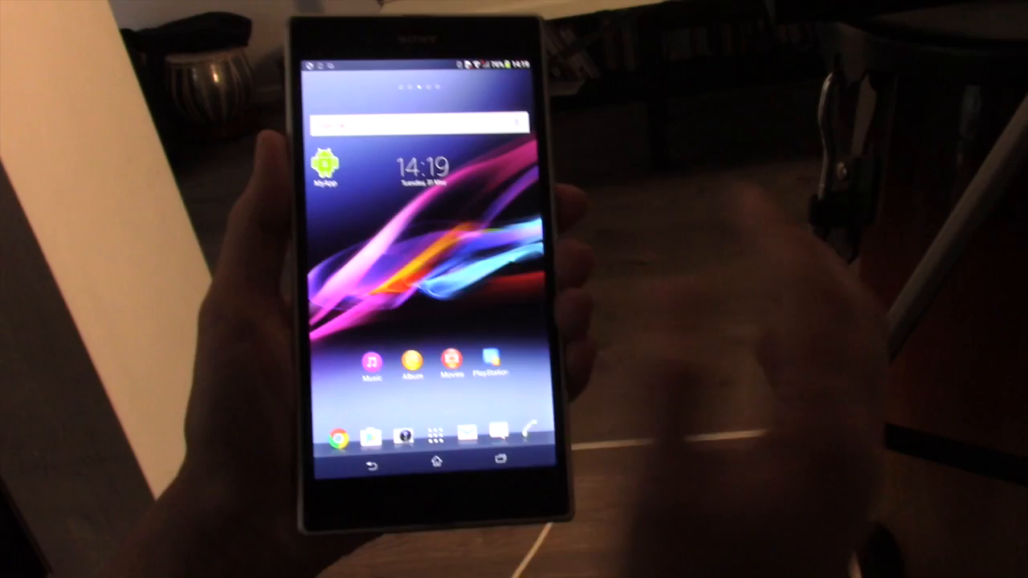
click(324, 164)
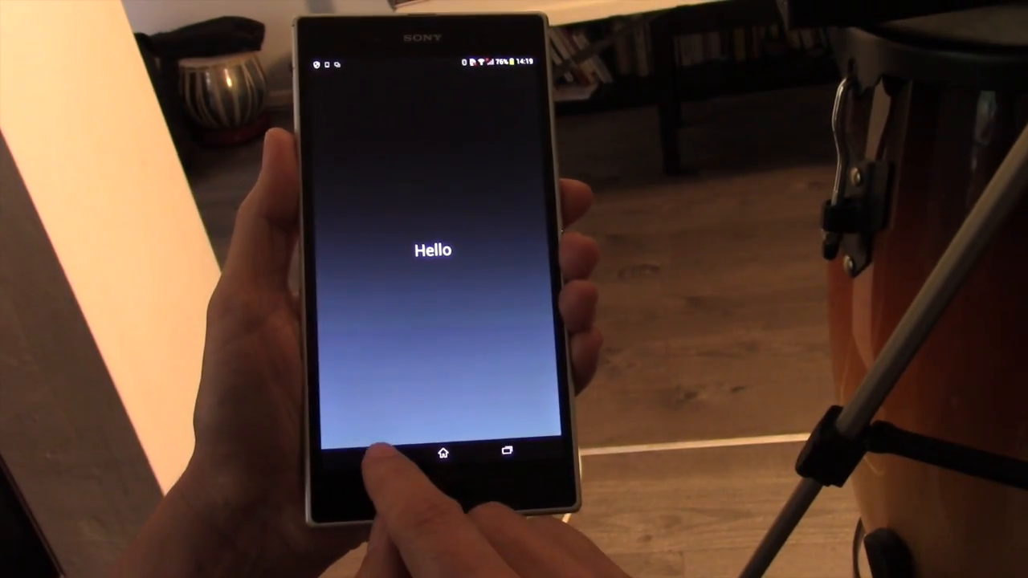
click(442, 453)
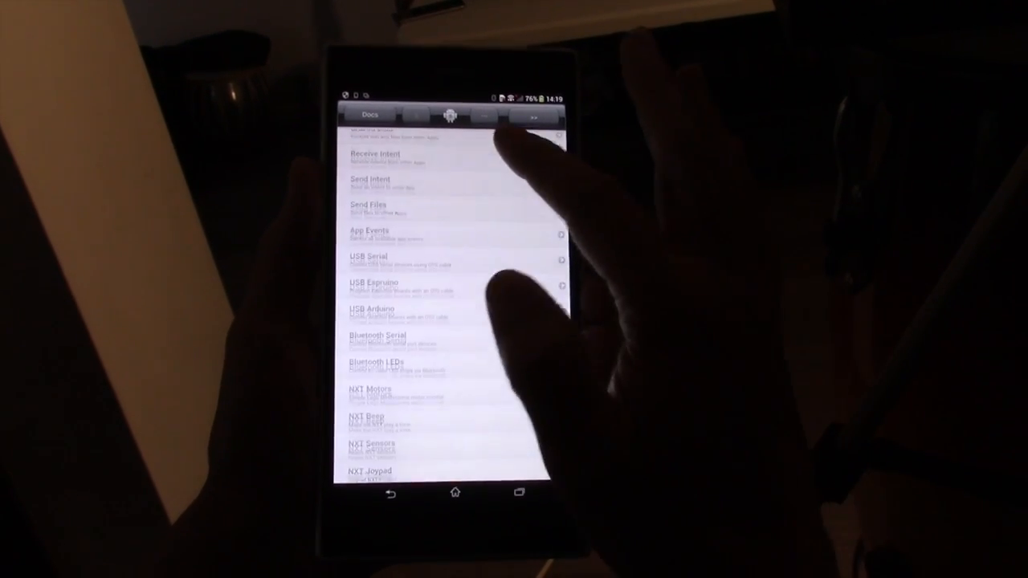
Scroll the Samples list and launch the Game Flappy sample
scroll(down, 3)
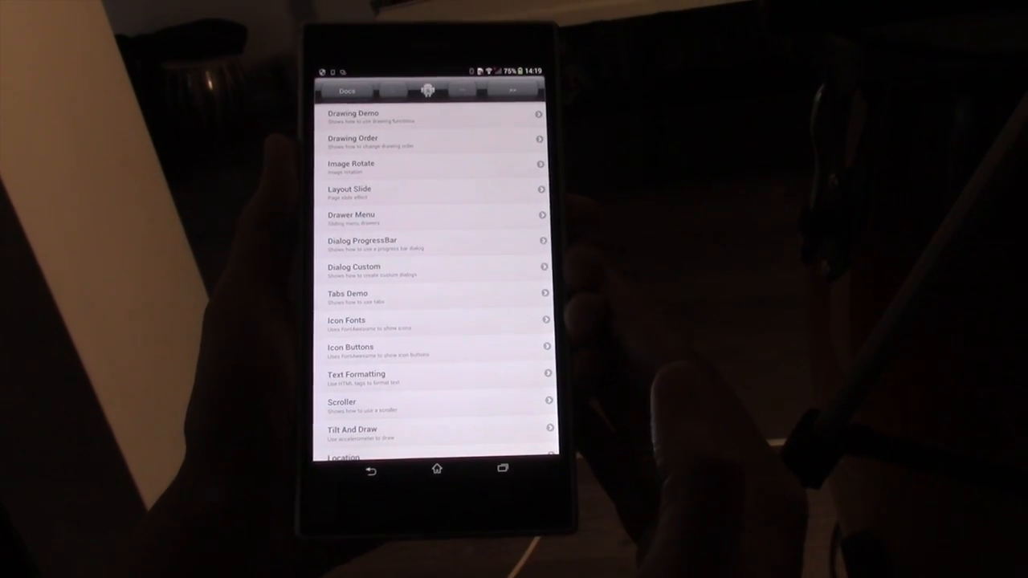
scroll(down, 3)
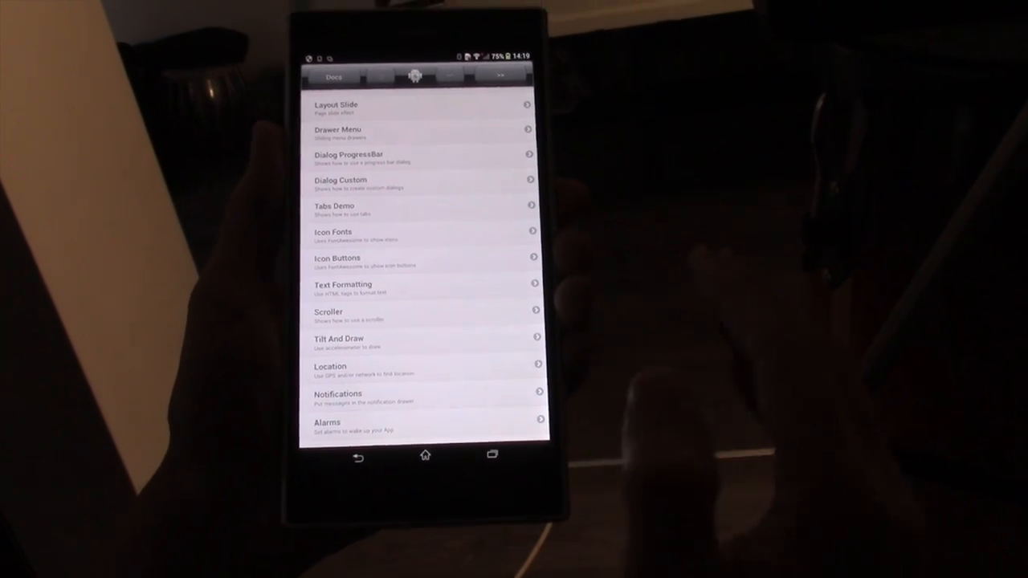
scroll(down, 3)
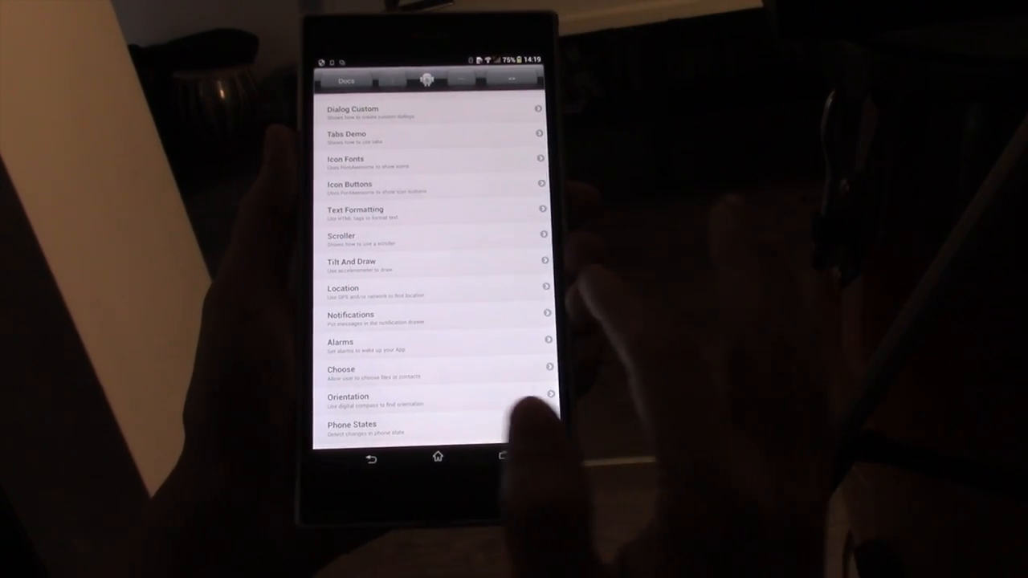
click(360, 261)
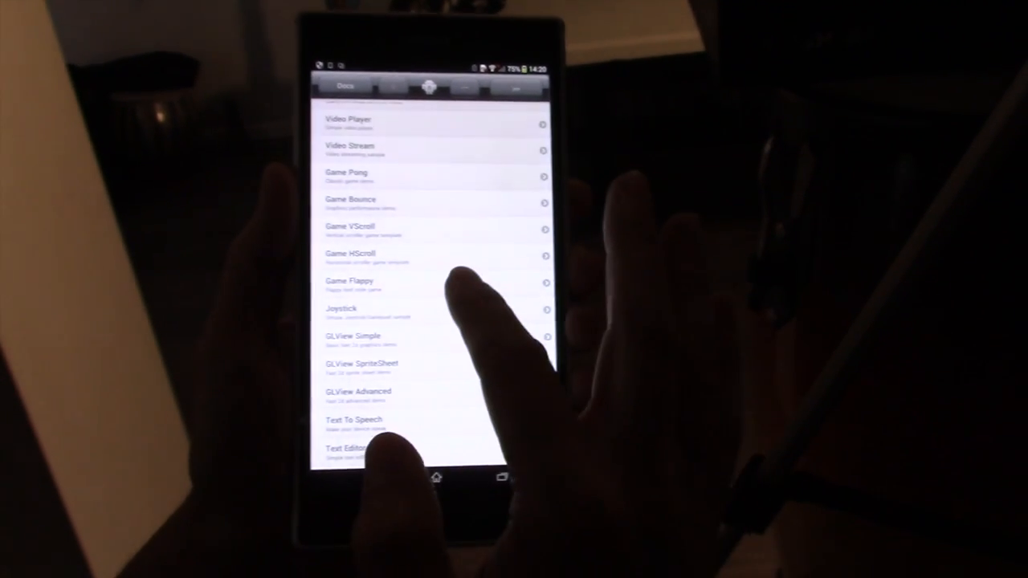
click(349, 283)
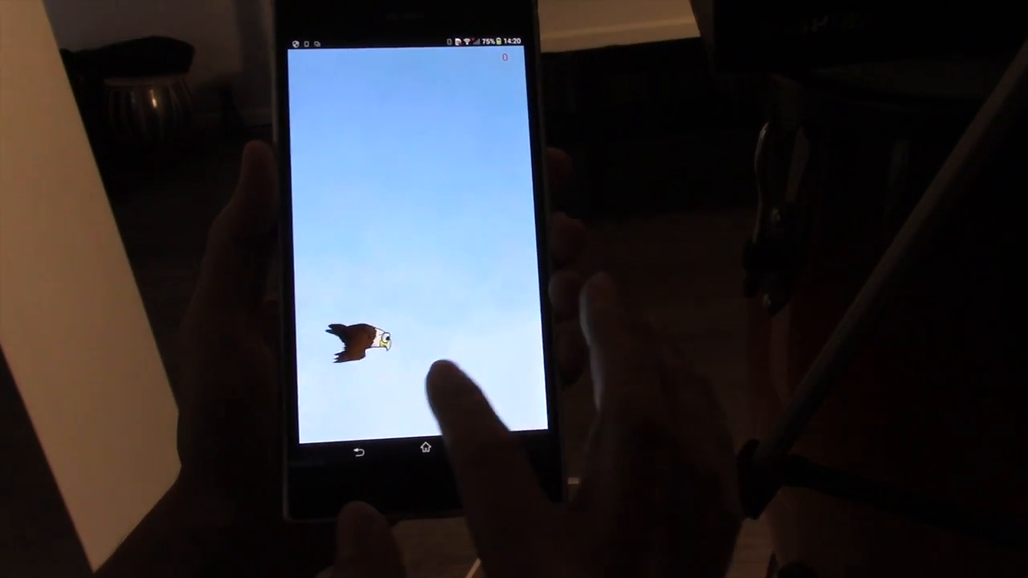
Play Flappy, flapping between pipes and choosing Start Again after a crash
click(434, 370)
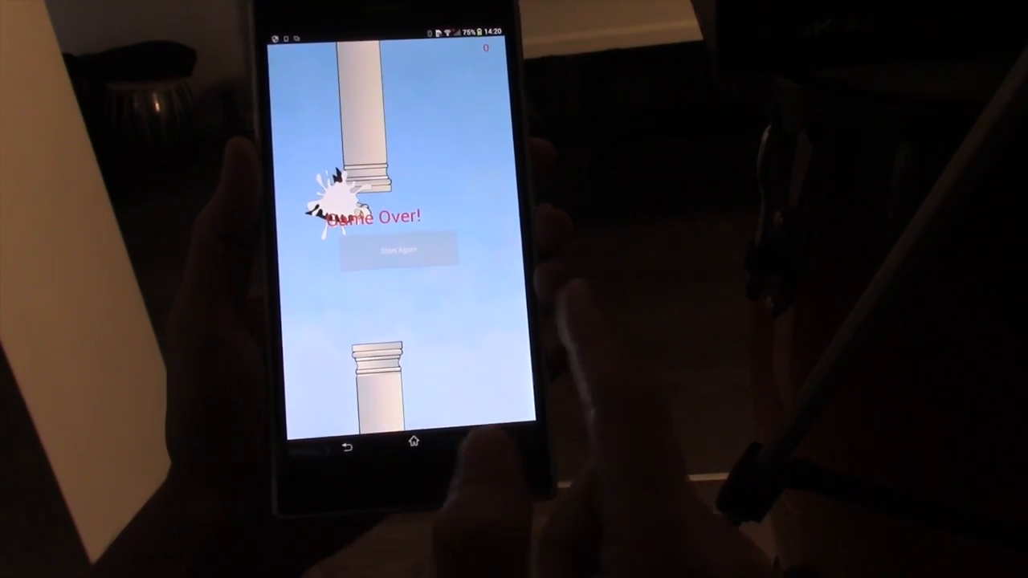
click(400, 247)
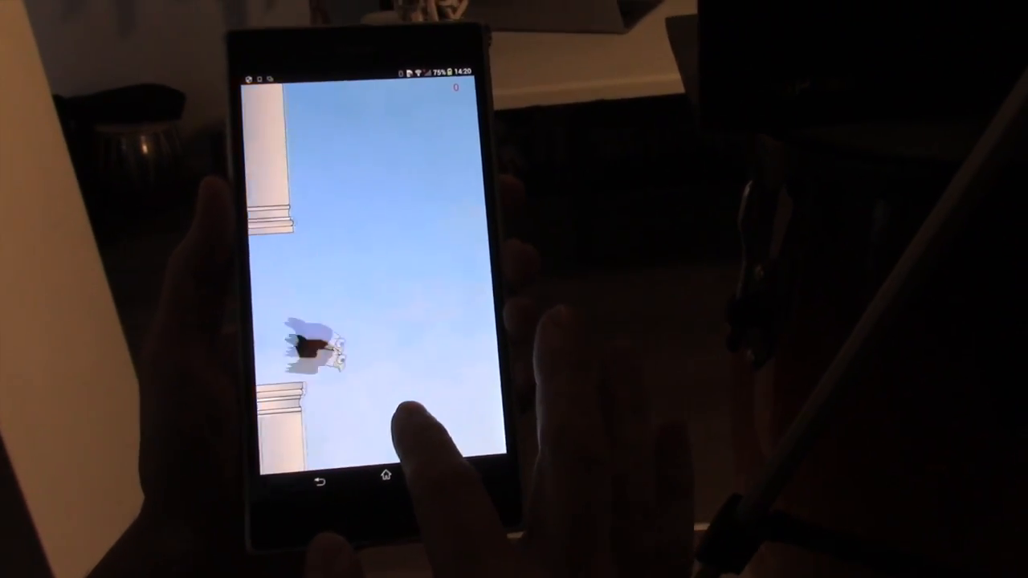
click(402, 434)
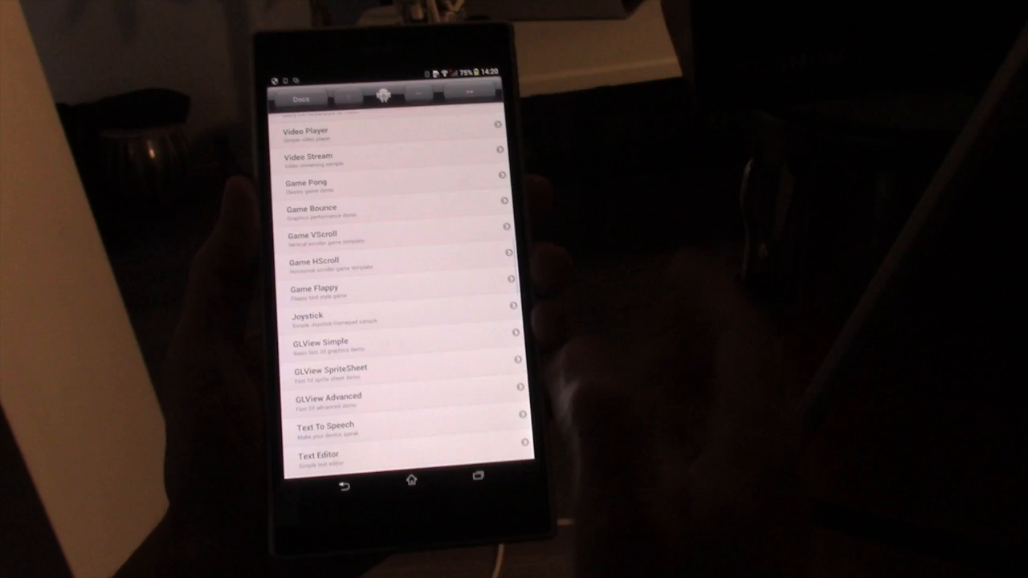
Read the Images page under Controls in Docs, then return to the app list
scroll(down, 3)
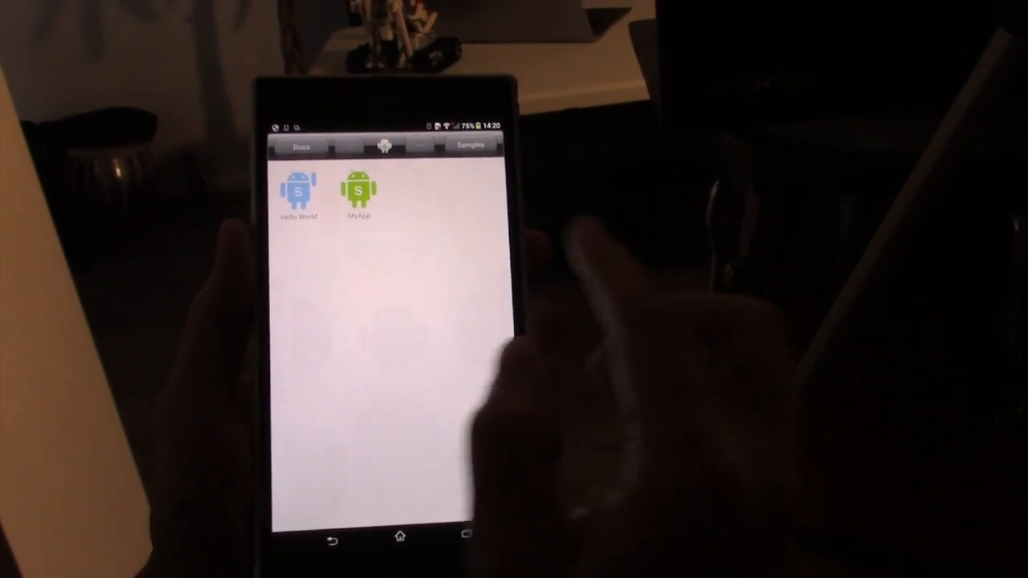
click(302, 148)
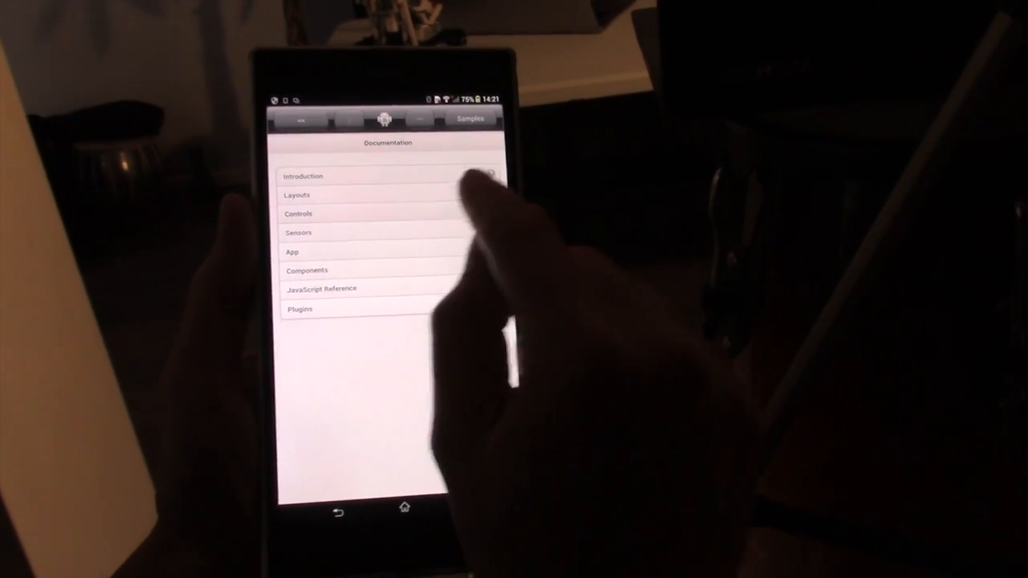
click(299, 213)
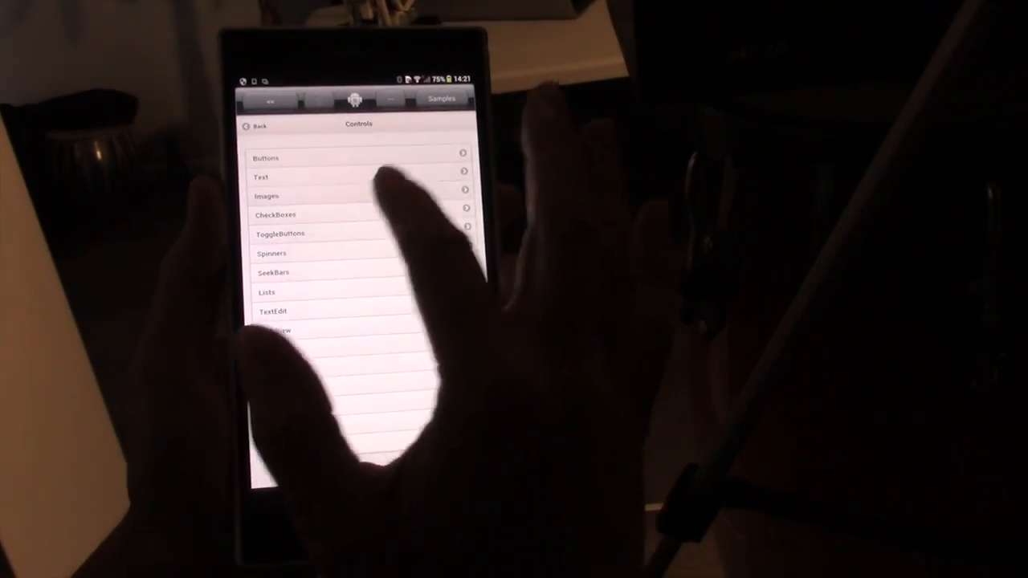
click(267, 196)
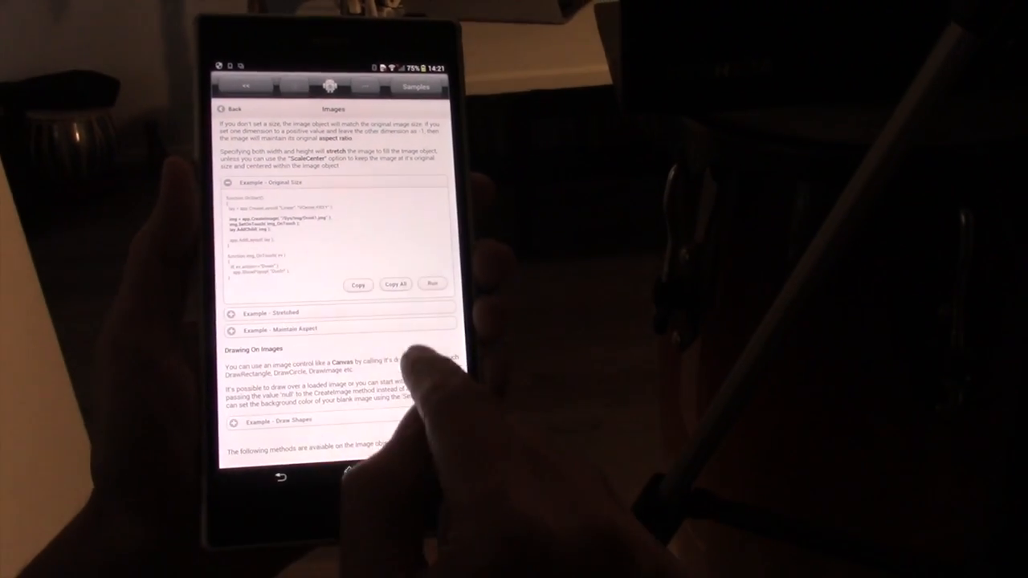
click(358, 284)
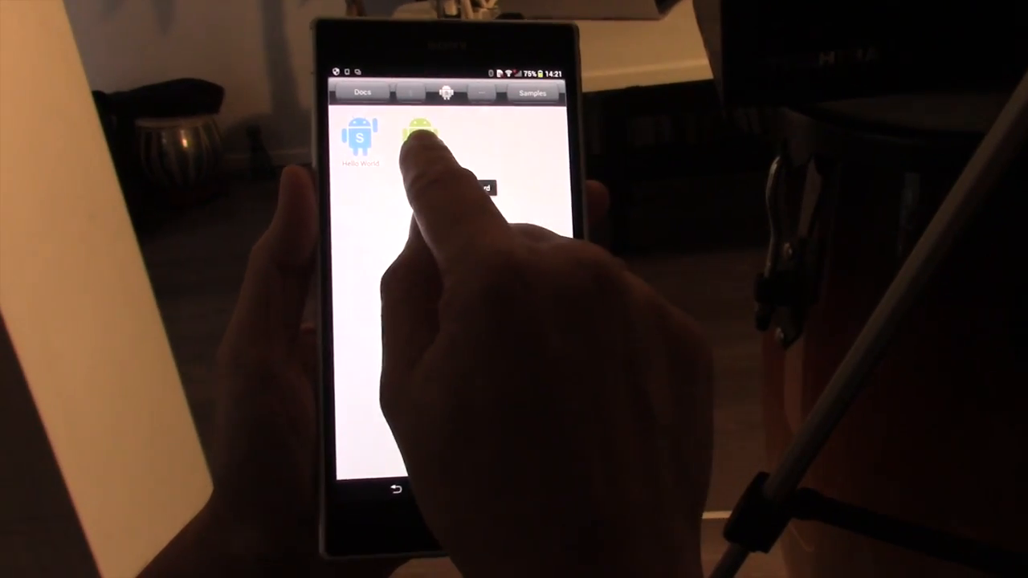
Select the MyApp icon on the apps screen
click(426, 132)
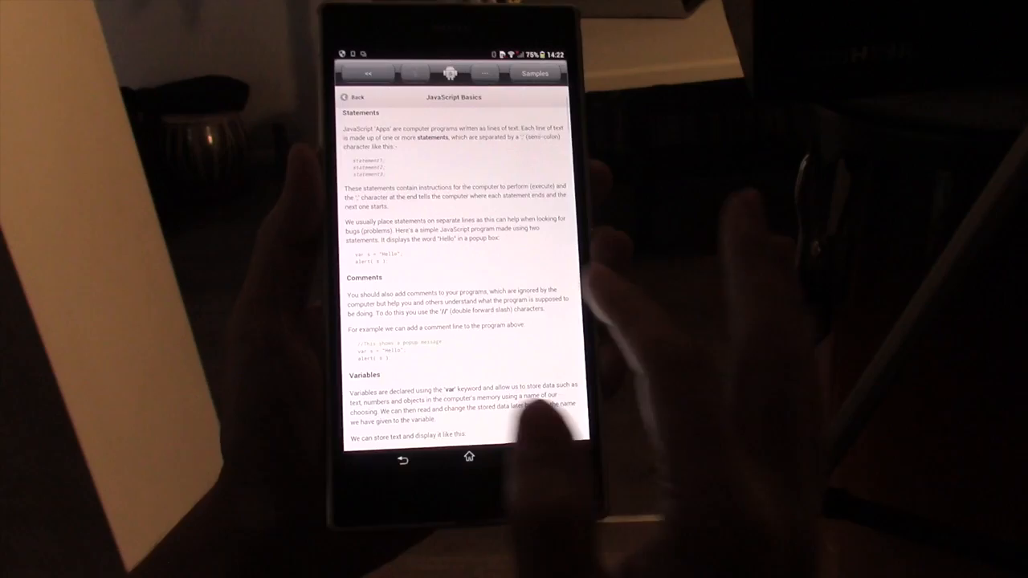
Scroll JavaScript Basics through statements, variables, data types and conditionals
scroll(down, 3)
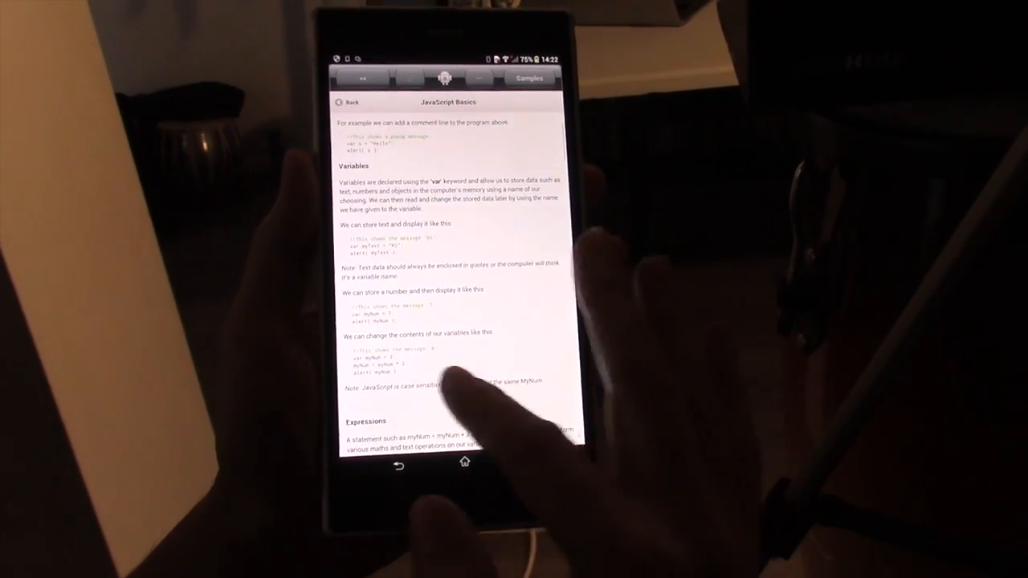
scroll(down, 3)
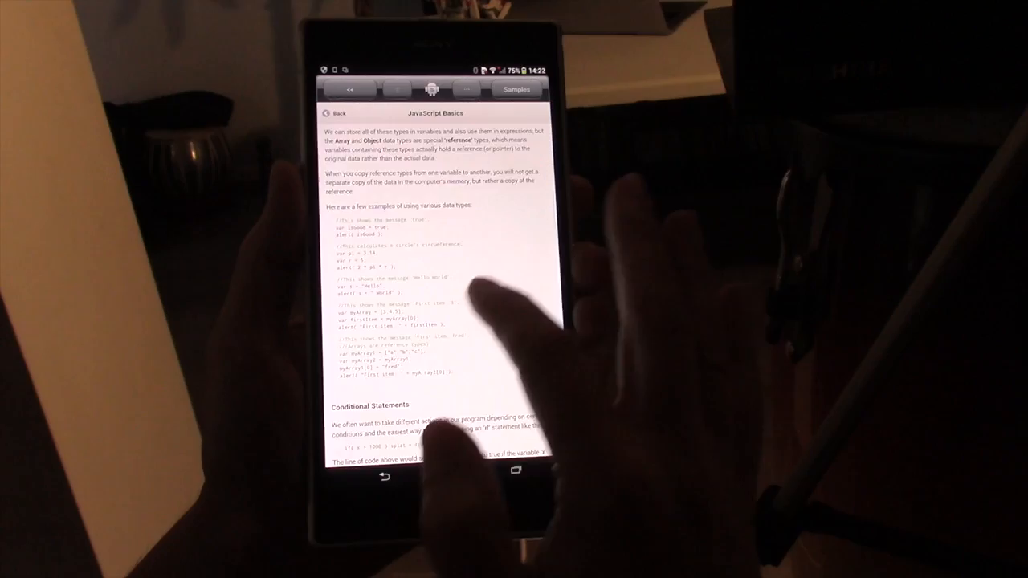
scroll(down, 3)
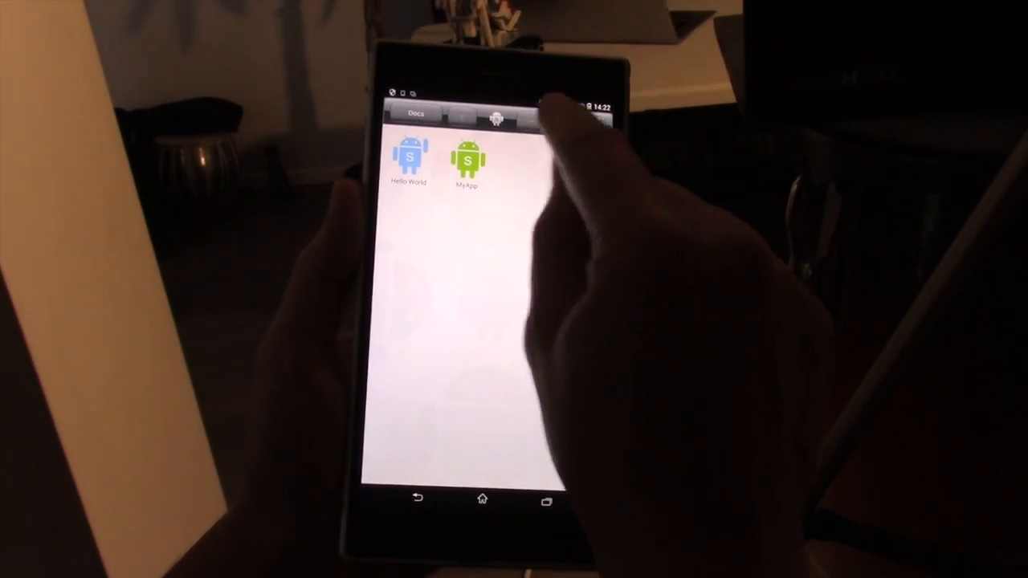
Browse the Plugins catalogue from the main menu, scrolling through the offered plugins
click(550, 120)
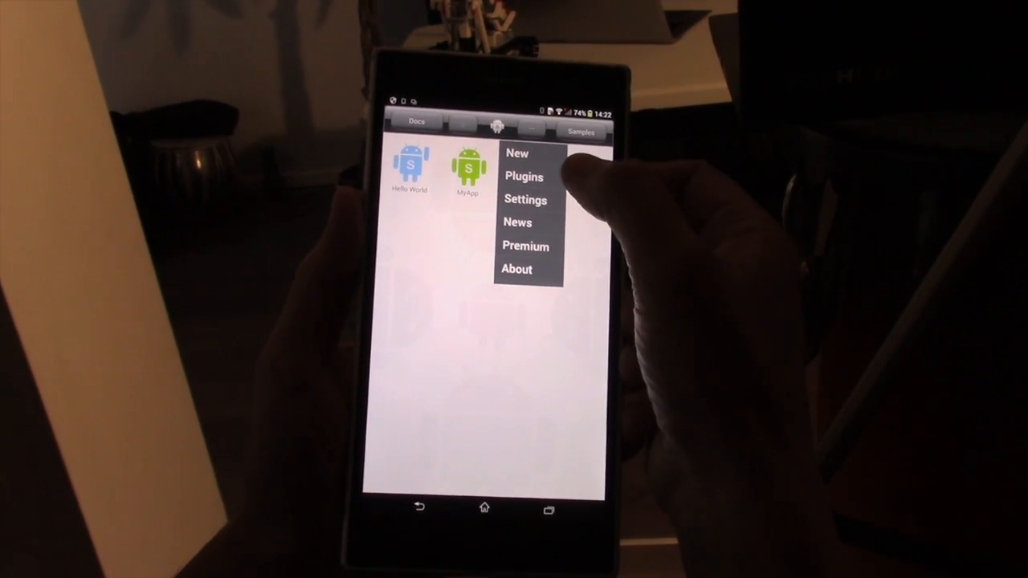
click(524, 177)
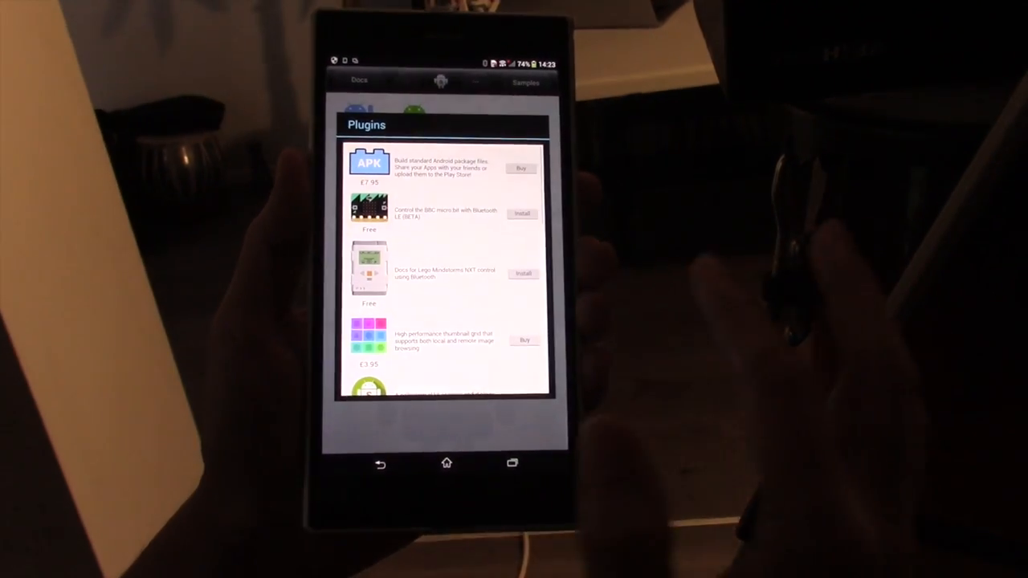
scroll(down, 3)
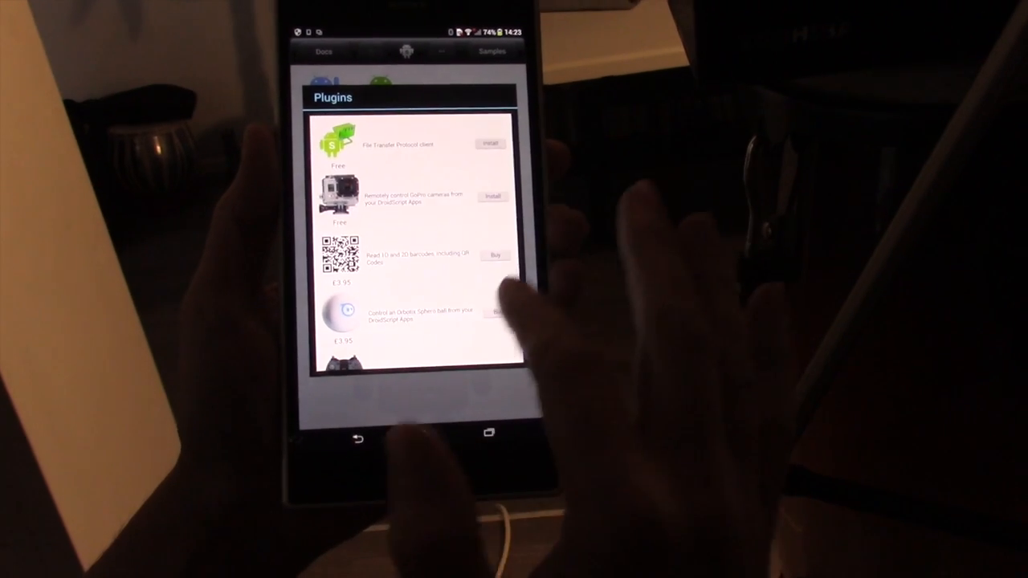
scroll(down, 3)
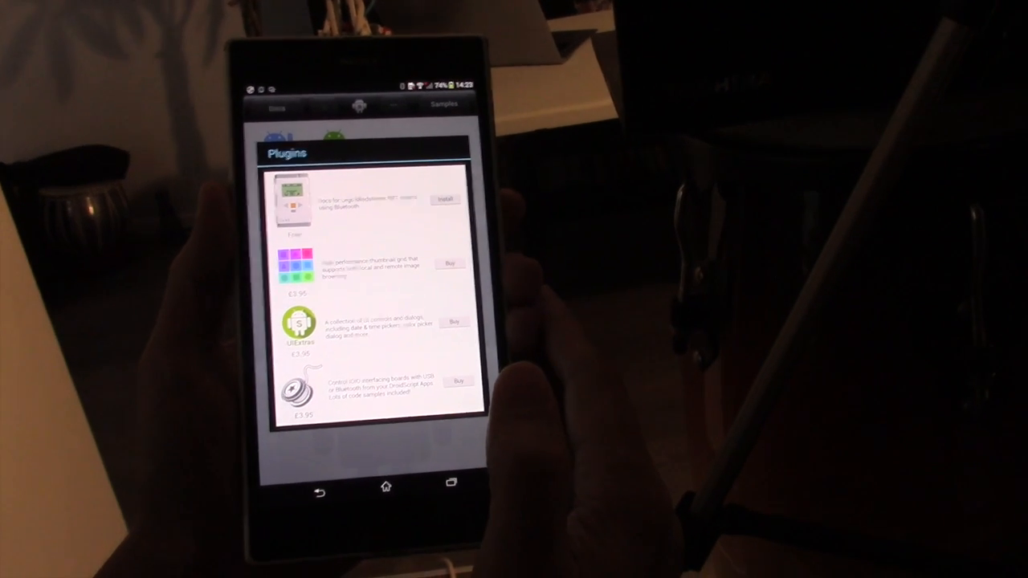
scroll(down, 3)
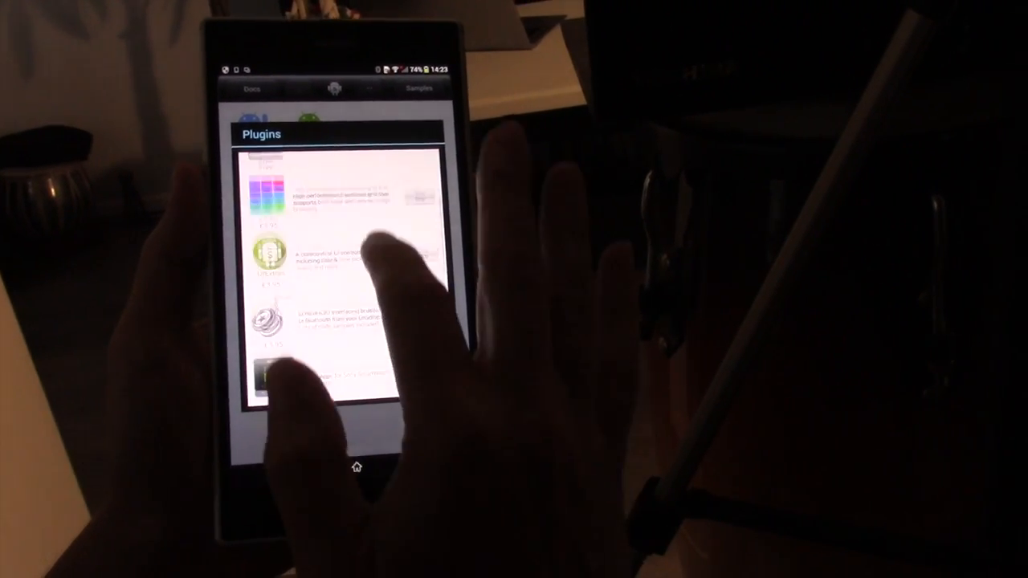
scroll(down, 3)
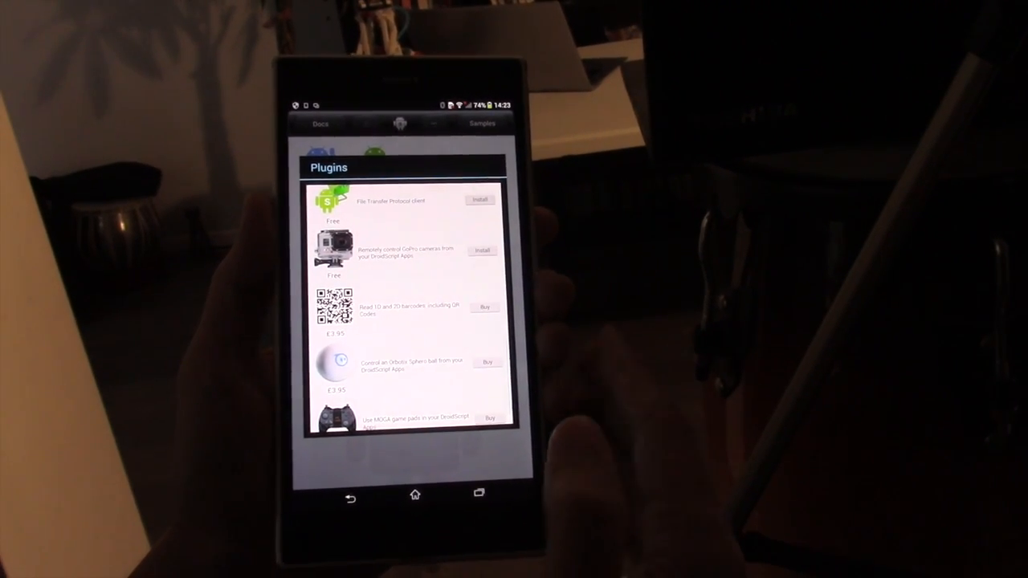
scroll(down, 3)
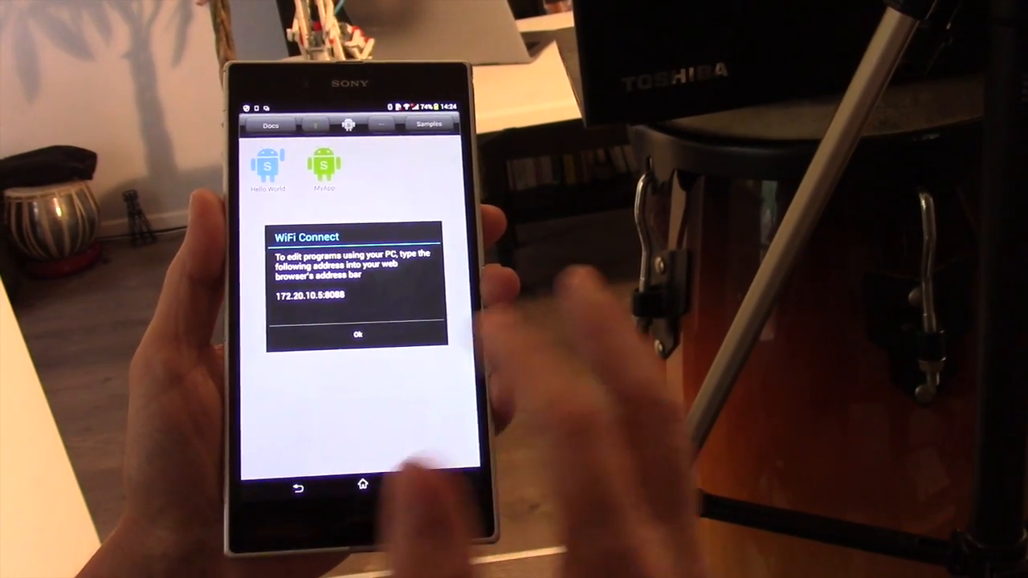
Dismiss the WiFi Connect address dialog with OK, returning to the app list
click(356, 335)
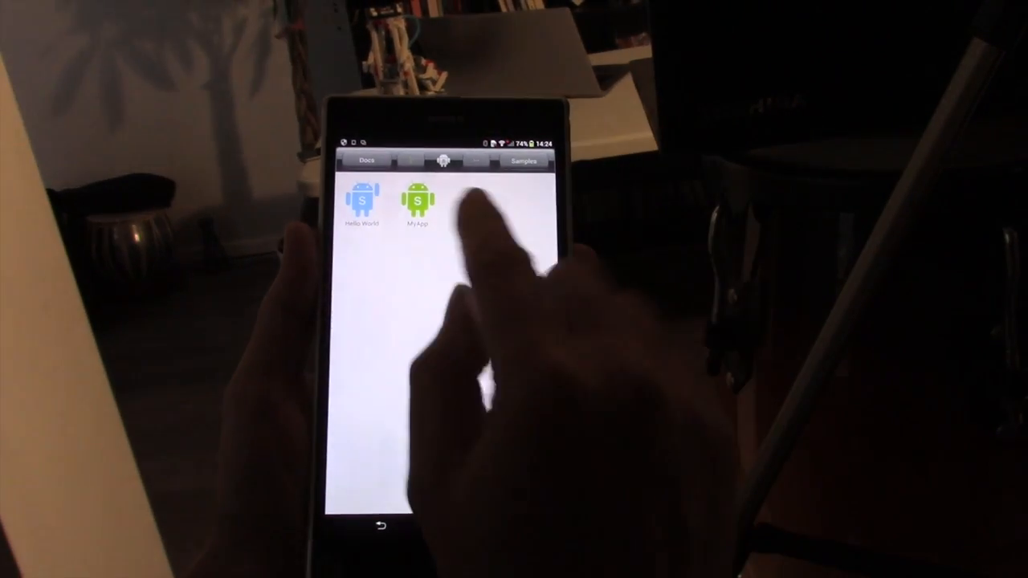
View MyApp's long-press options, then bring up the main menu with New, Plugins, Settings, News, Premium, About
click(418, 201)
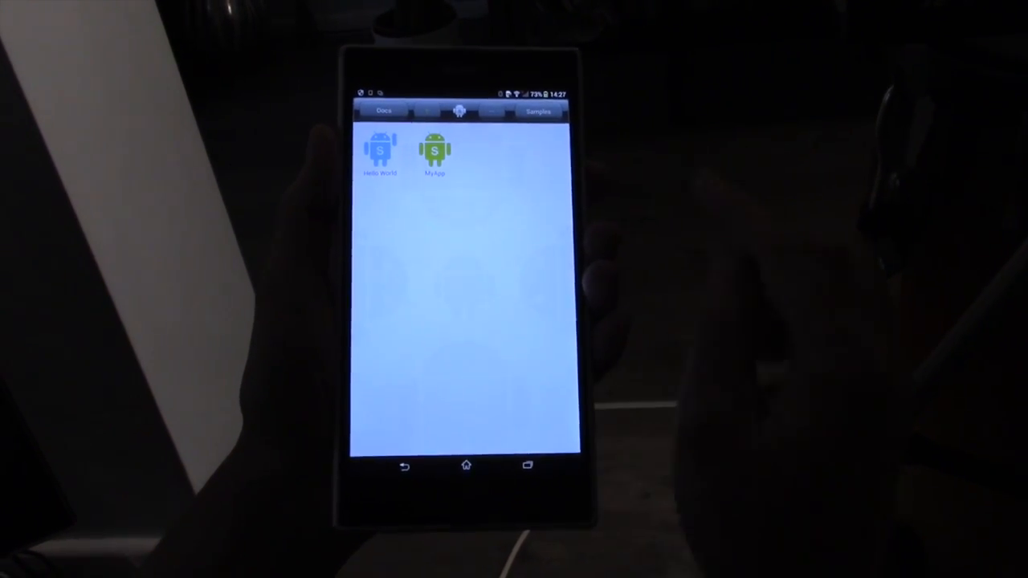
click(460, 111)
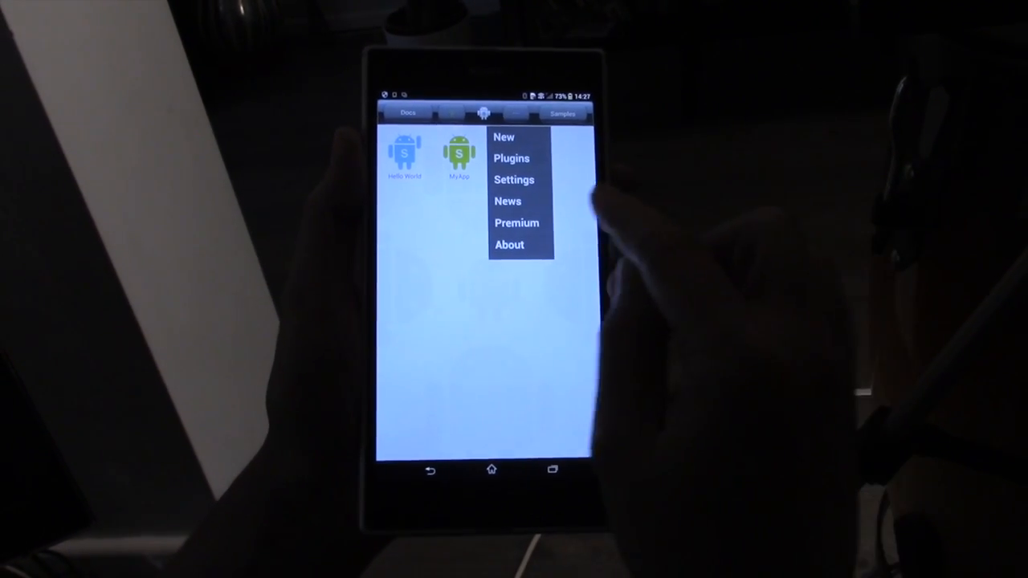